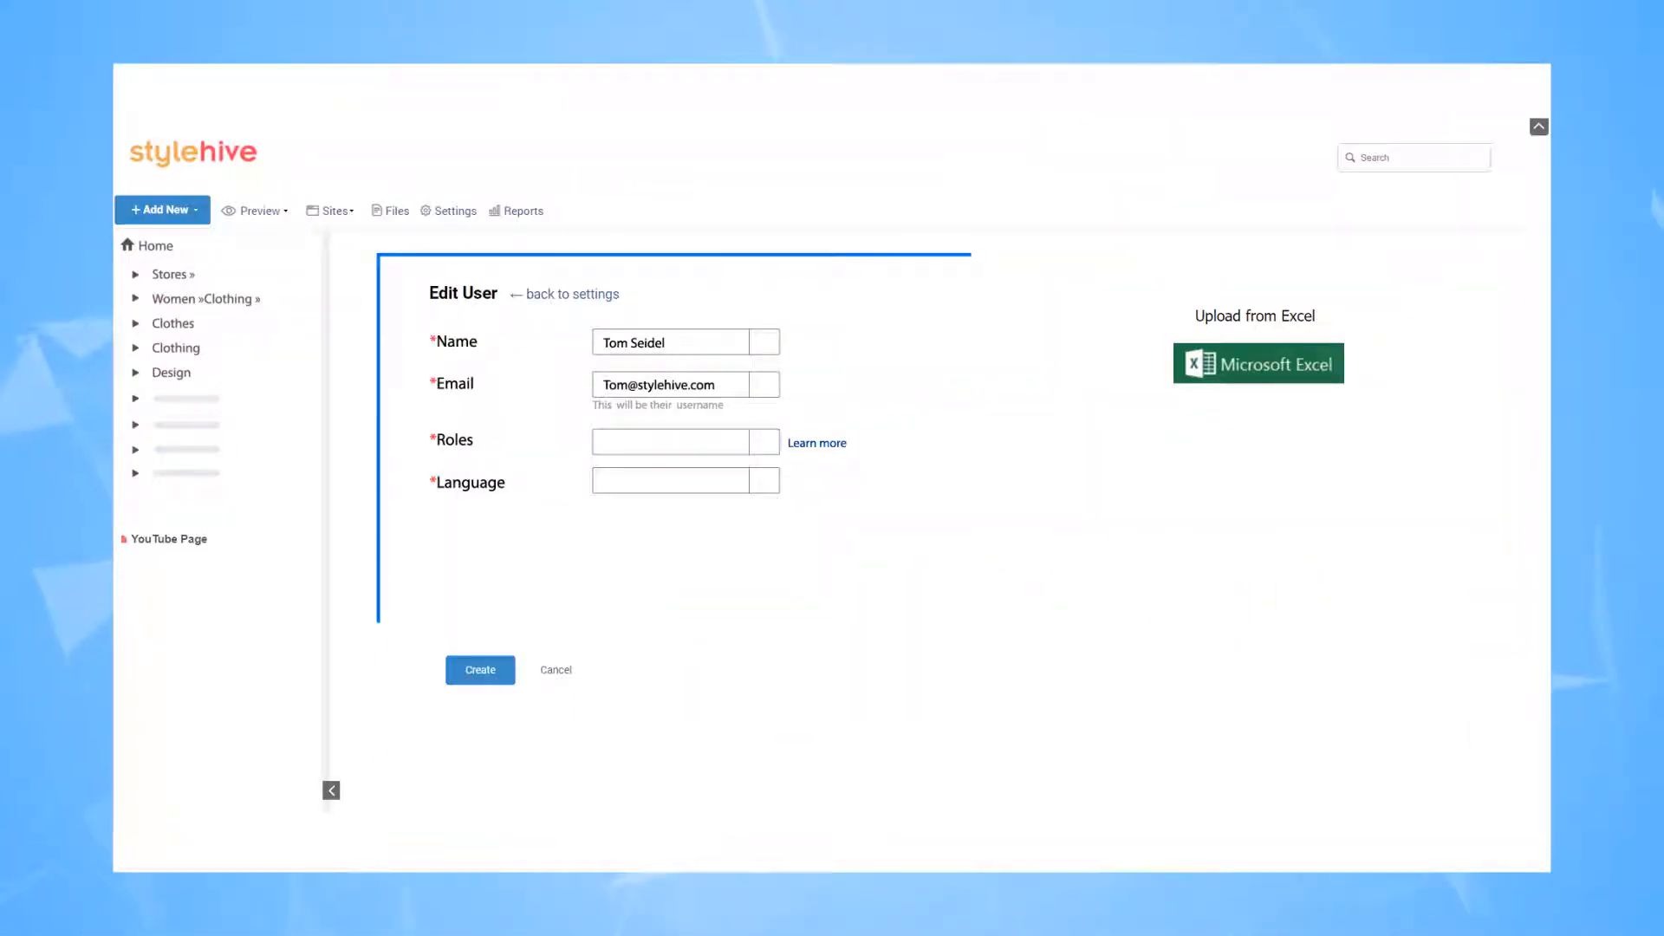
Give the folder editor and viewer restrictions and a rule hiding it on desktop devices
{"action": "left_click", "coordinate": [685, 441]}
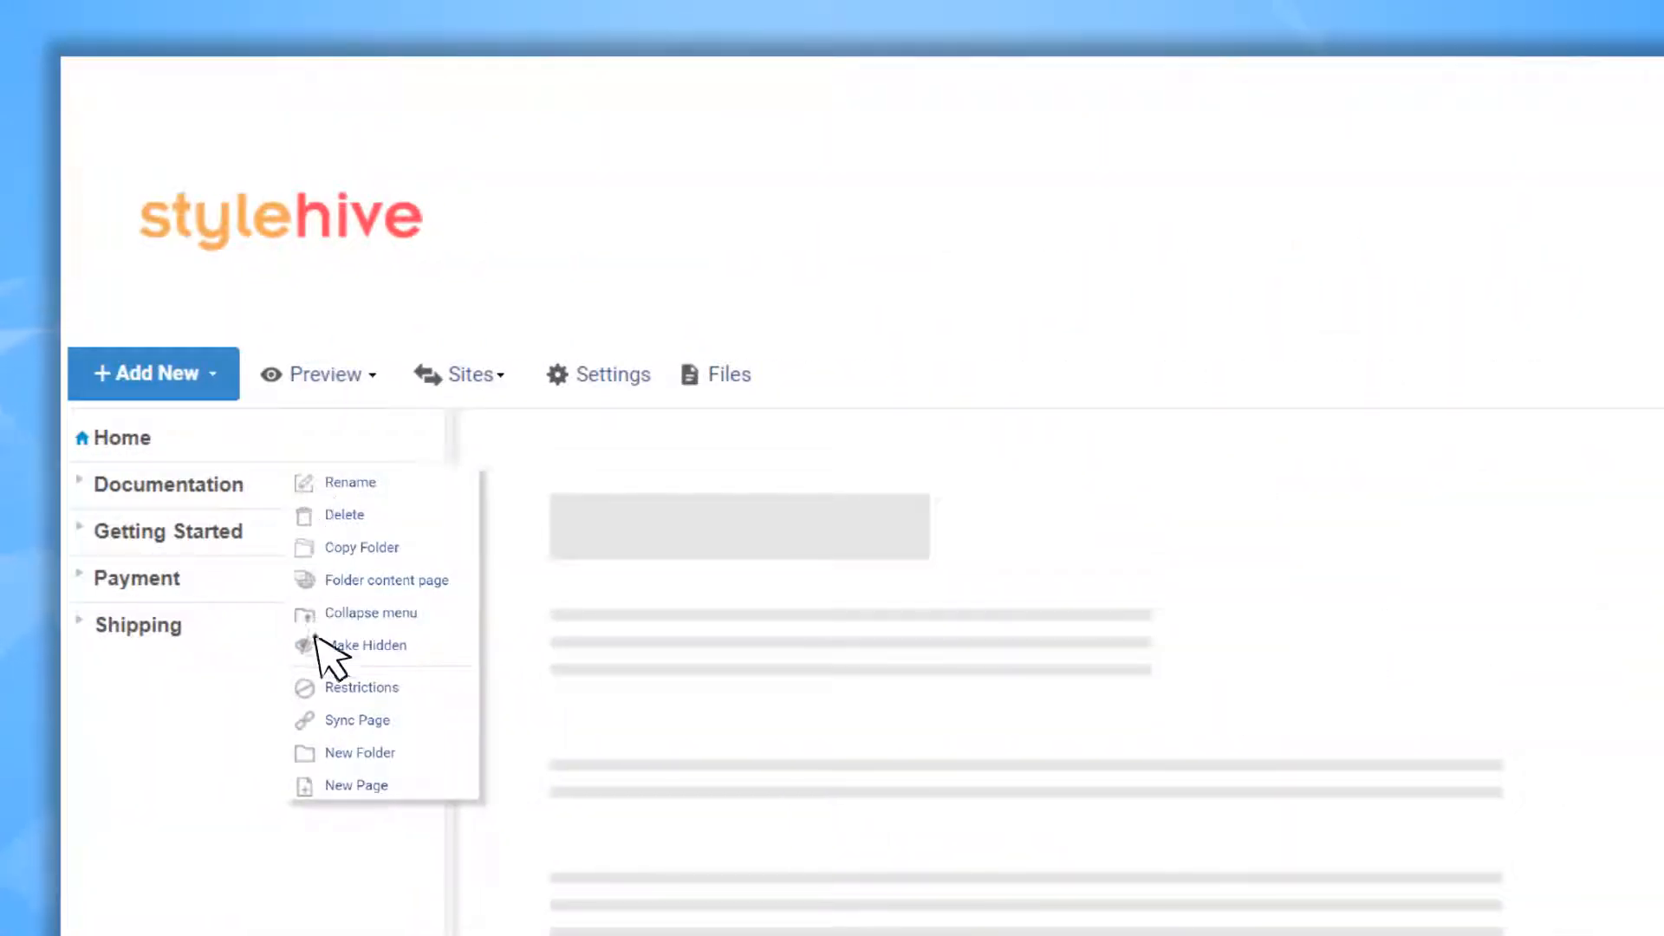
{"action": "left_click", "coordinate": [361, 687]}
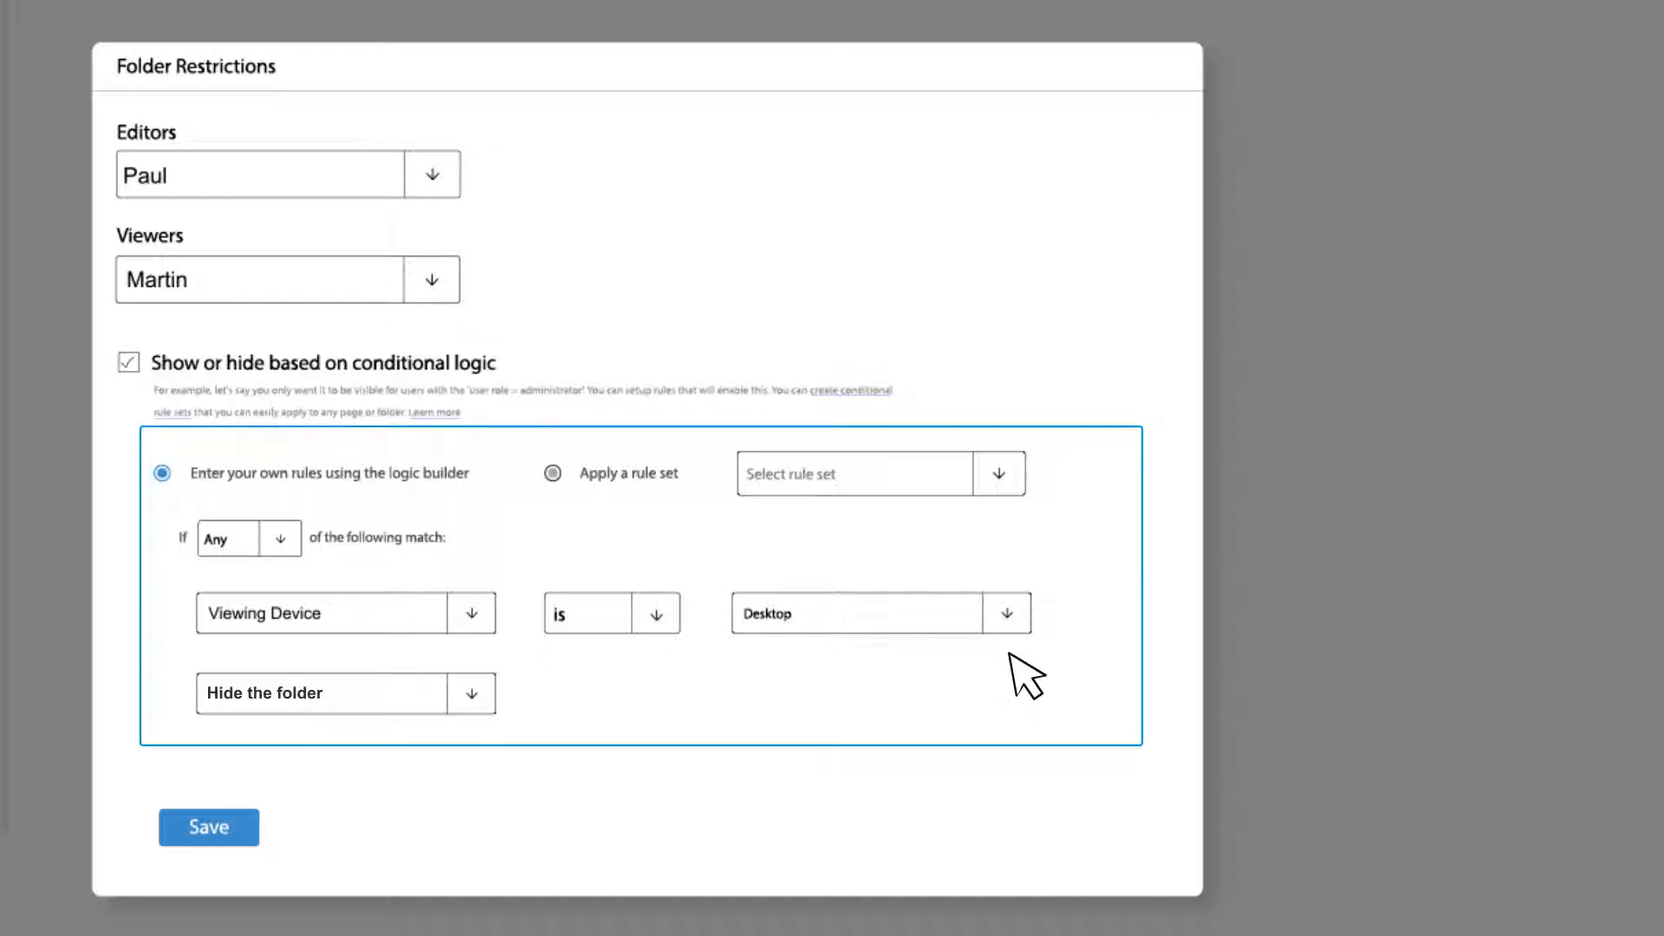
{"action": "left_click", "coordinate": [553, 473]}
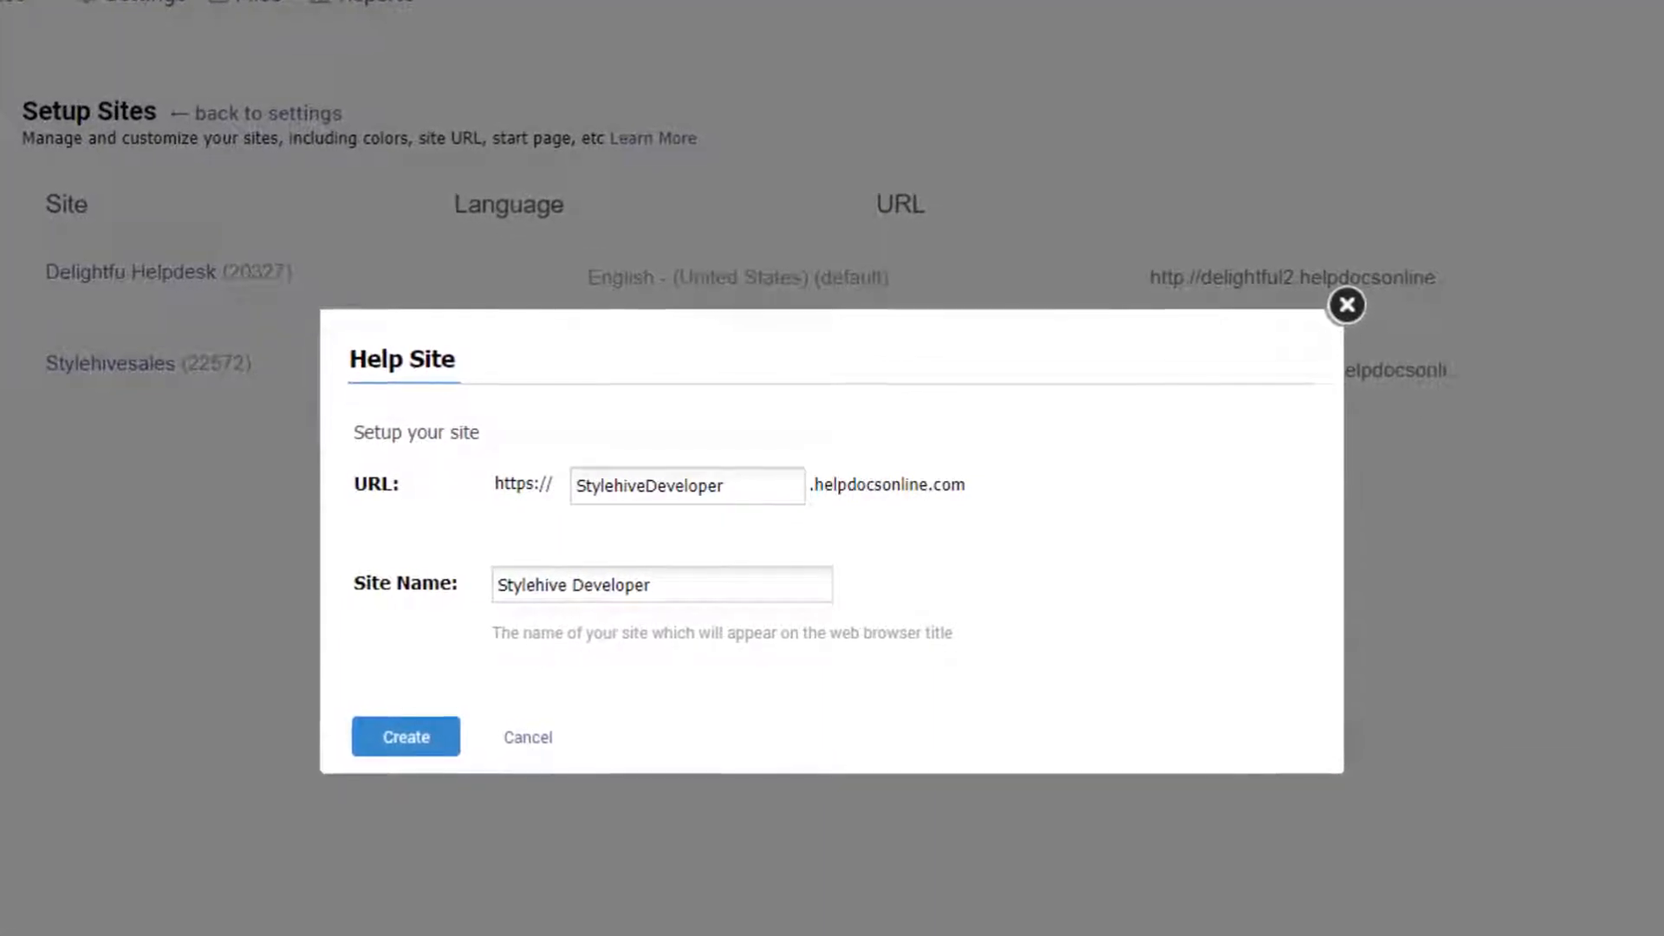
Create the Stylehive Developer help site at the StylehiveDeveloper address
{"action": "left_click", "coordinate": [406, 737]}
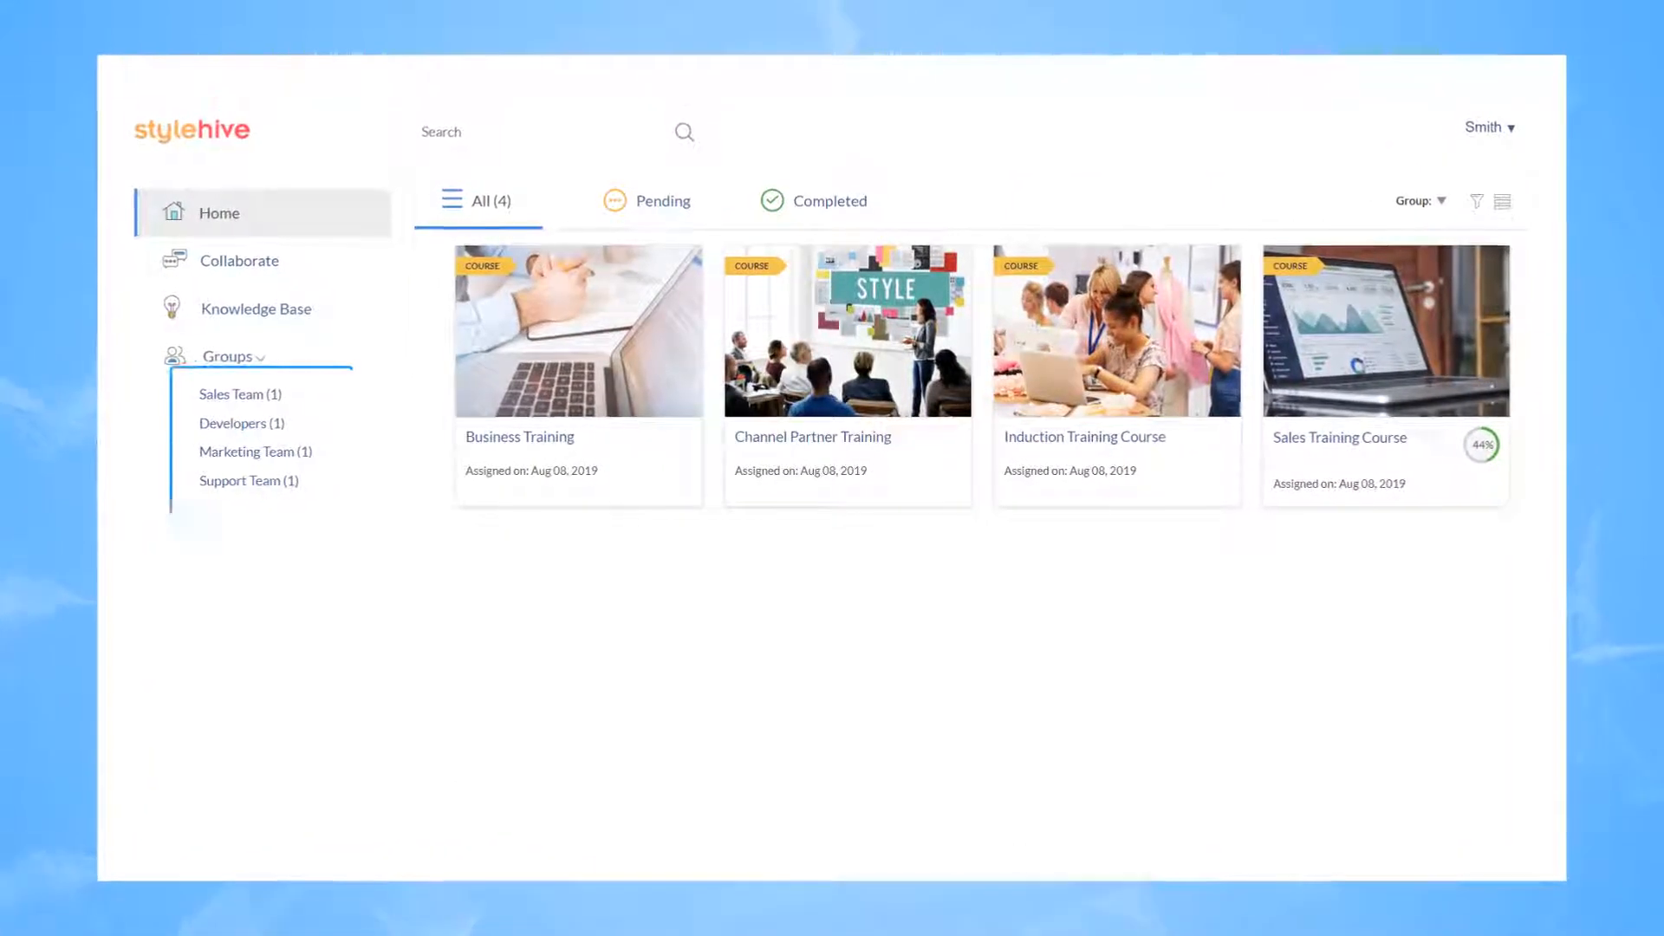
Filter assigned courses by the Sales Team group, leaving the Sales Training Course
{"action": "left_click", "coordinate": [240, 393]}
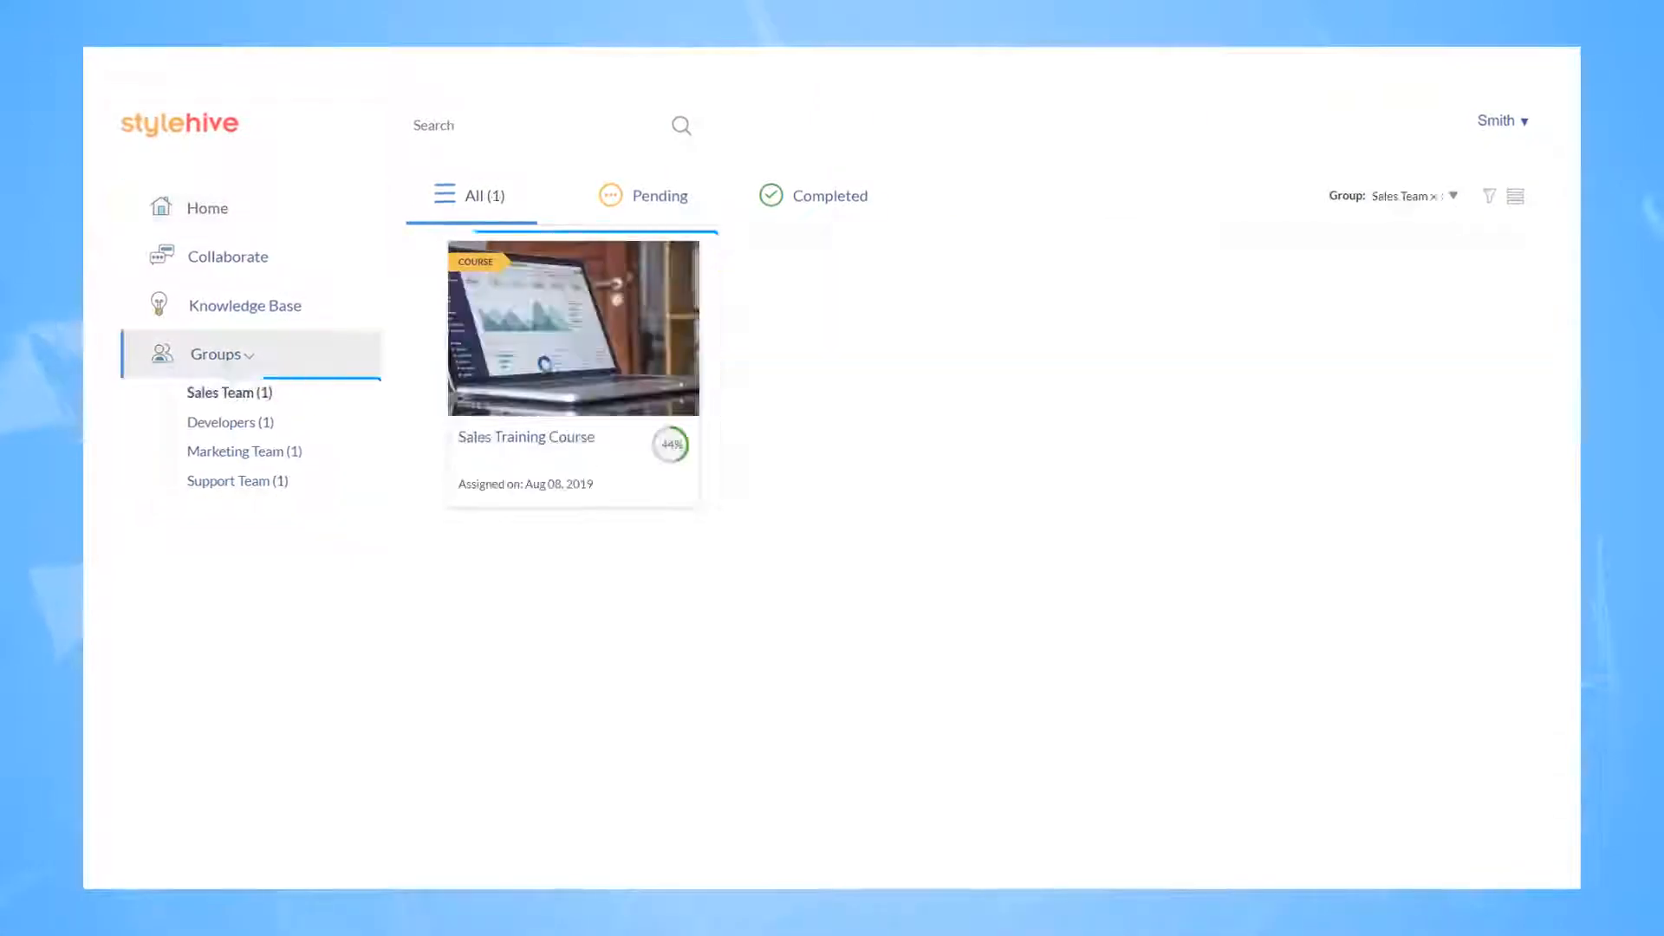
{"action": "left_click", "coordinate": [228, 393]}
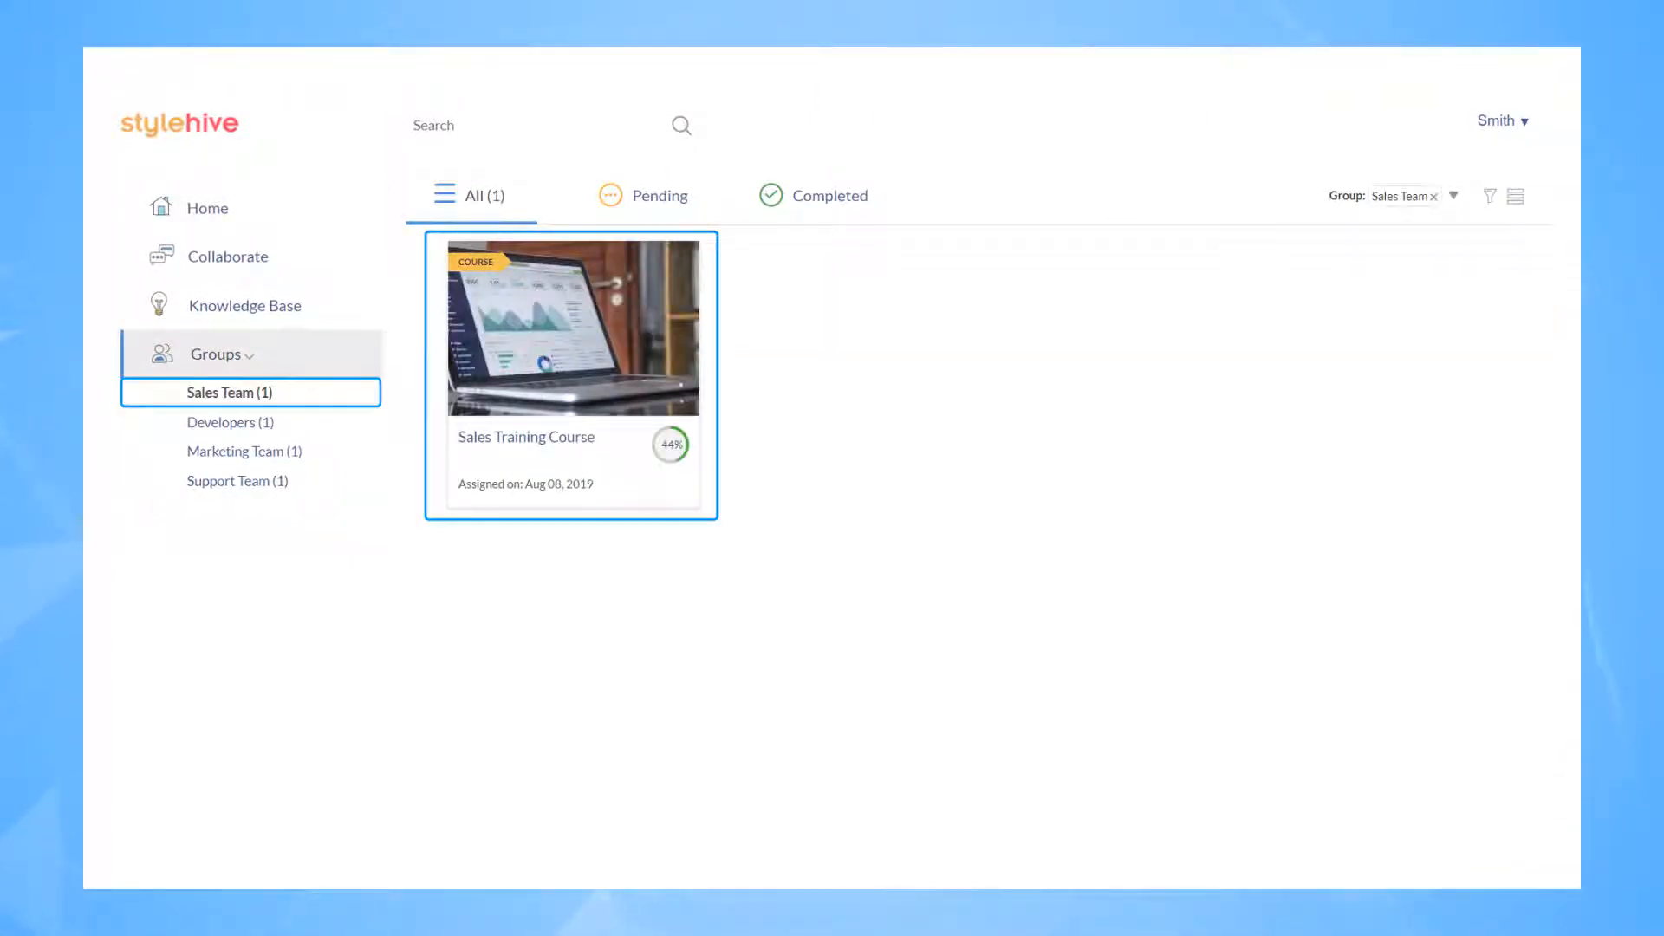
{"action": "left_click", "coordinate": [243, 449]}
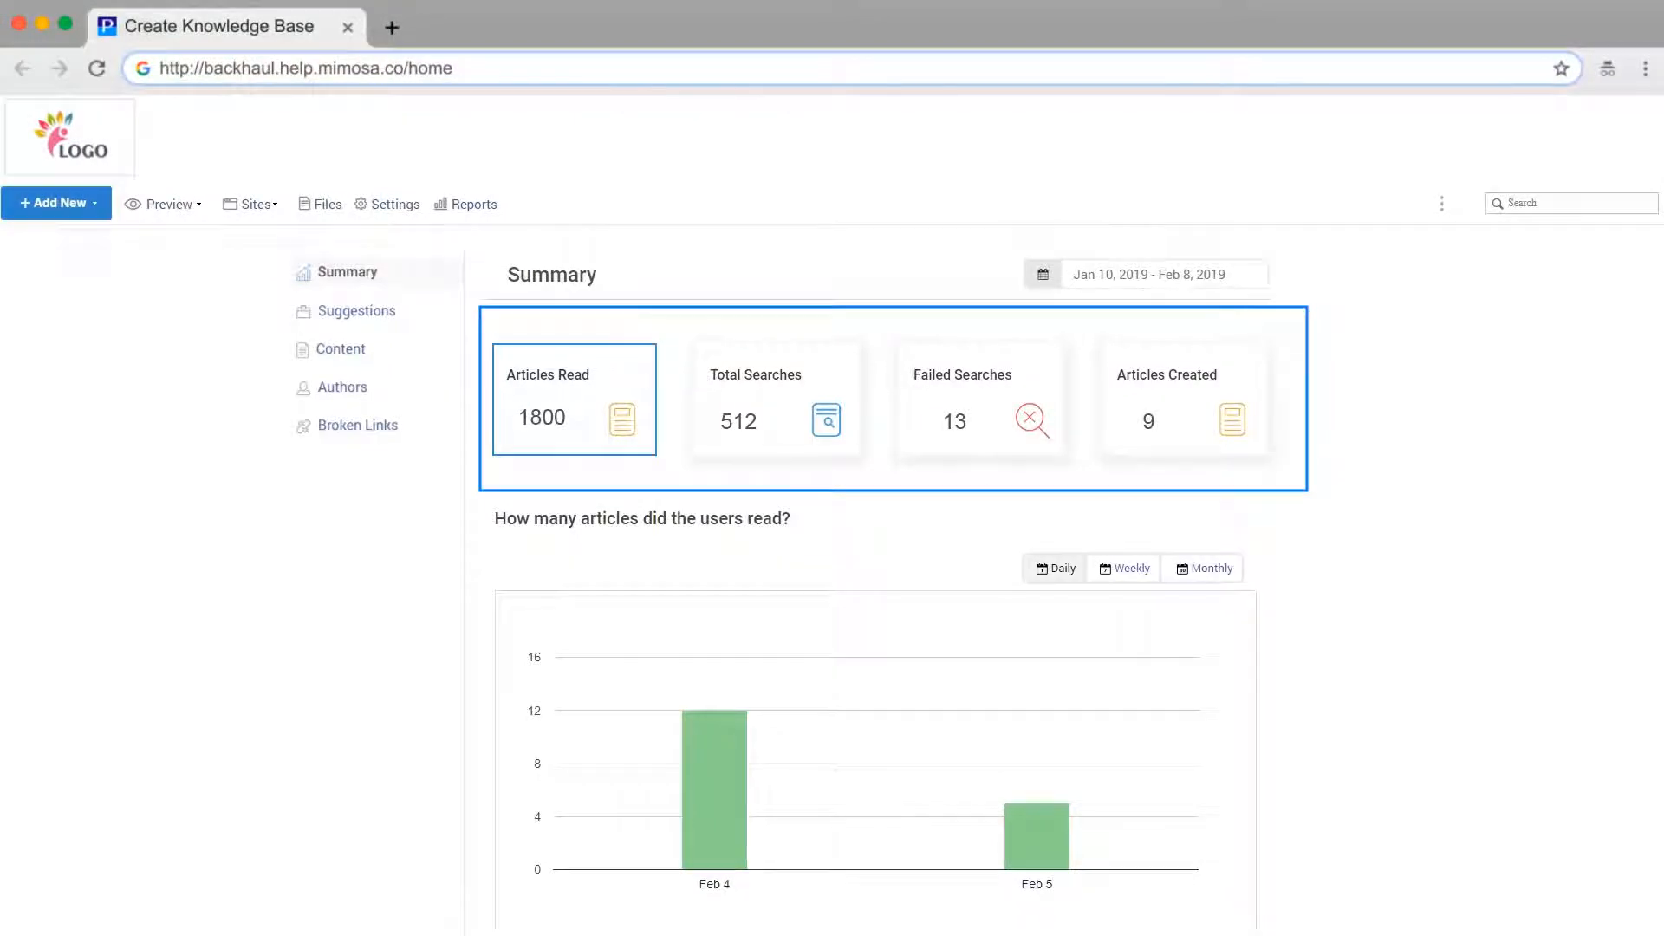
Review the summary report's most read articles, then select Total Searches (512)
{"action": "scroll", "scroll_direction": "down", "scroll_amount": 3}
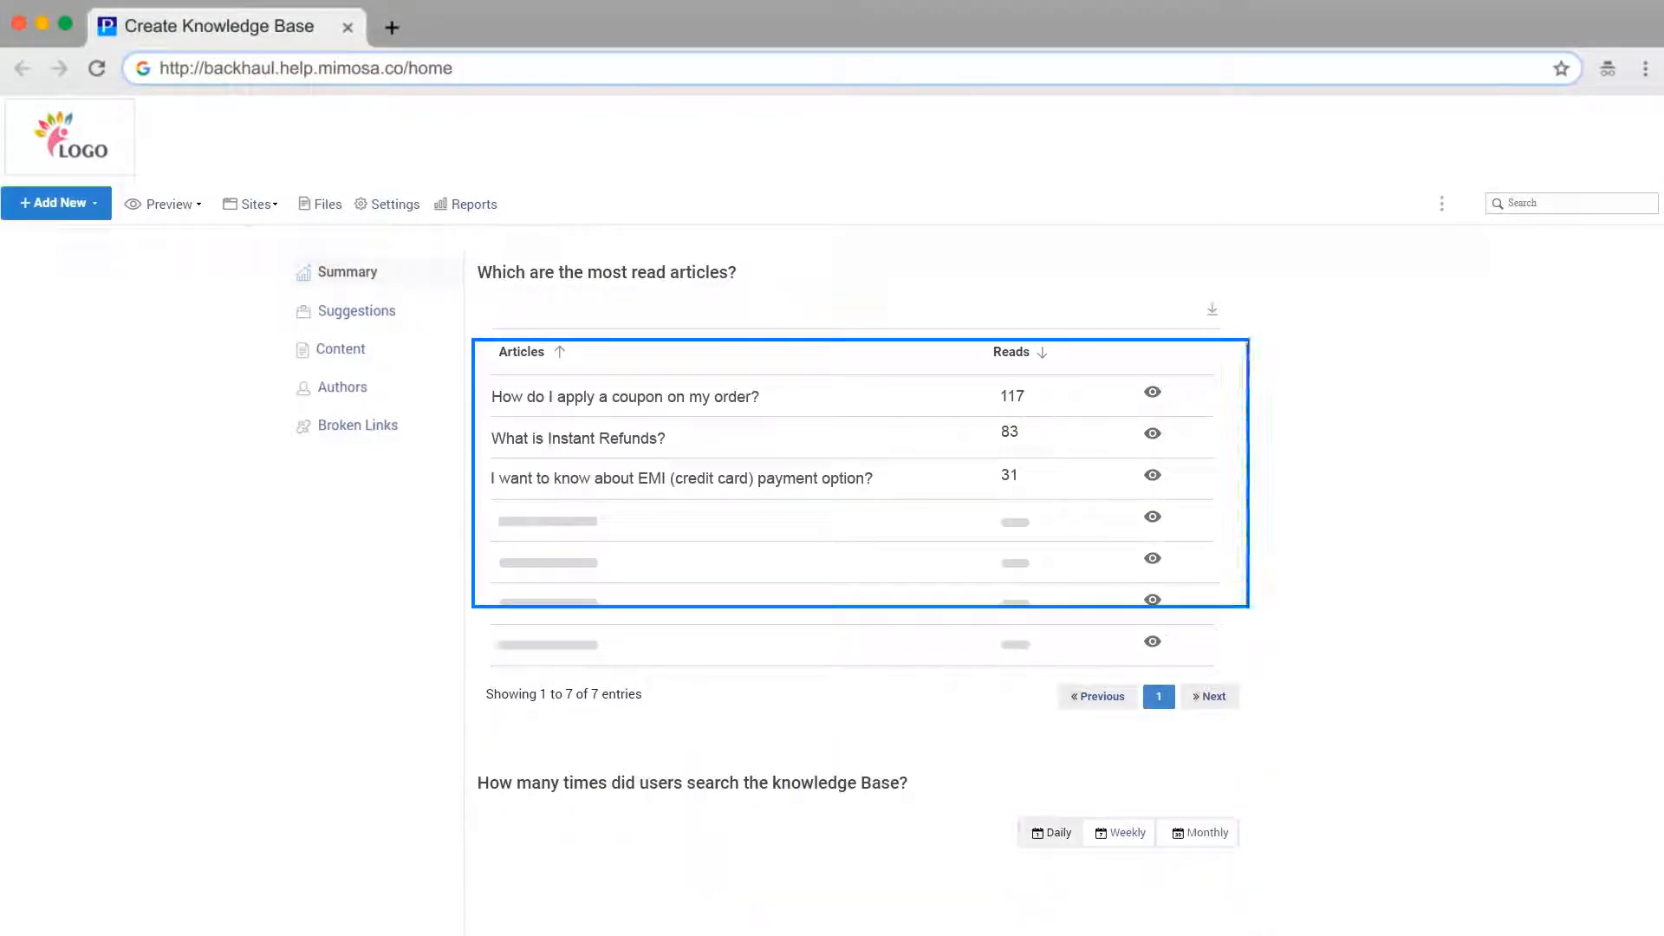
{"action": "scroll", "scroll_direction": "down", "scroll_amount": 3}
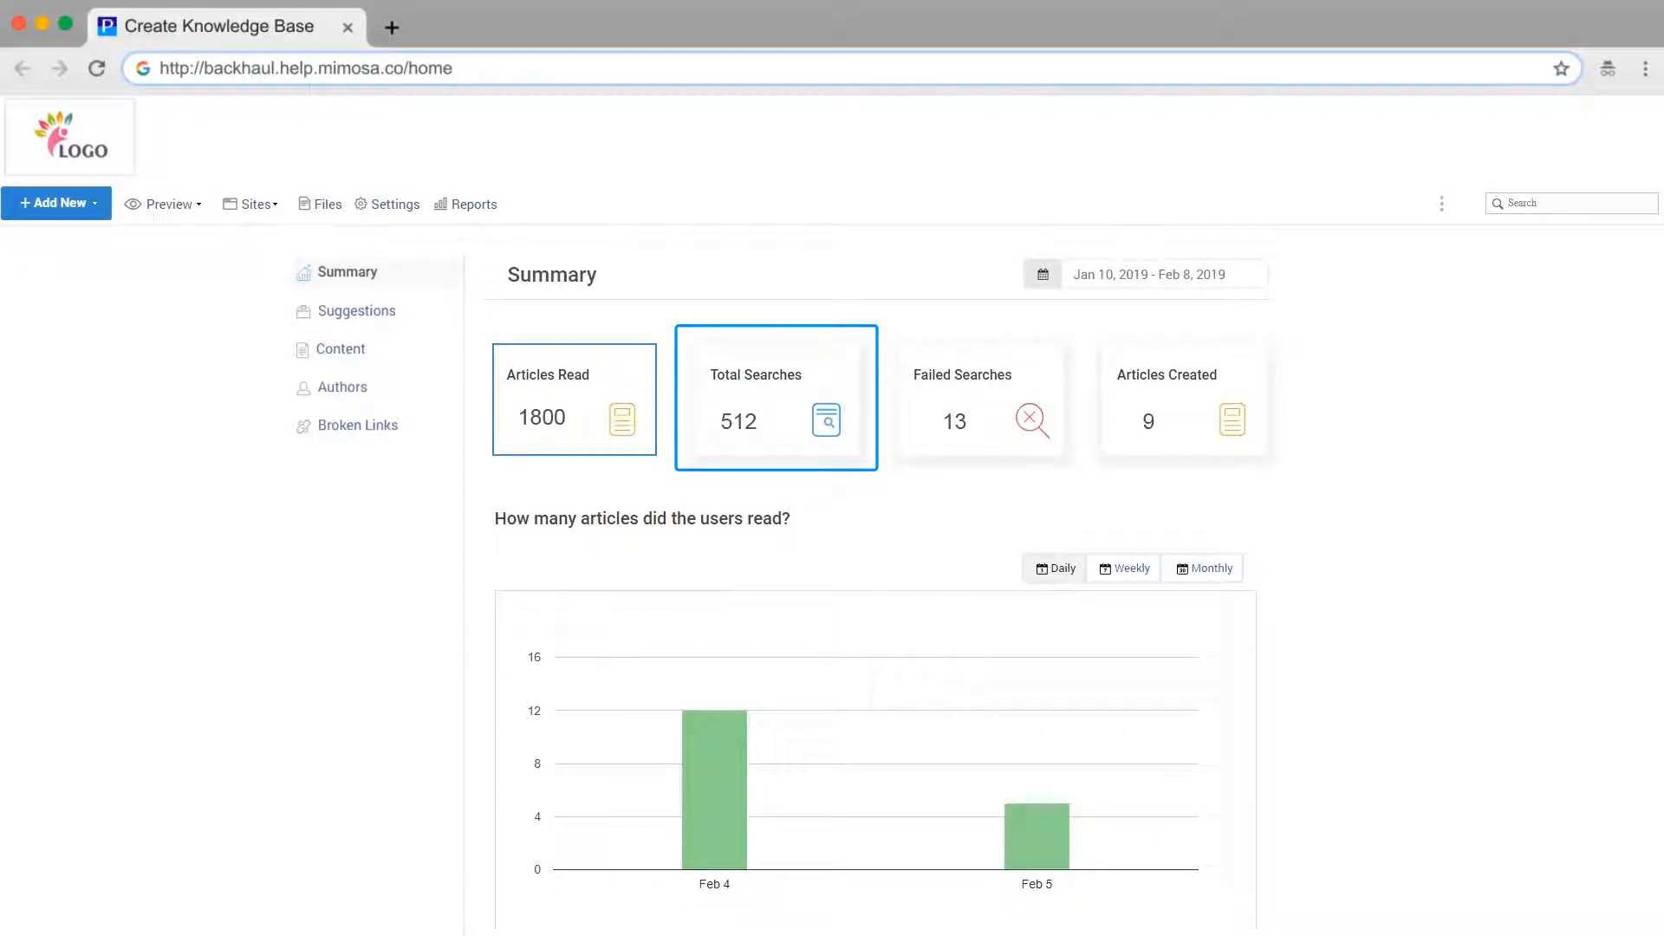
{"action": "left_click", "coordinate": [1182, 398]}
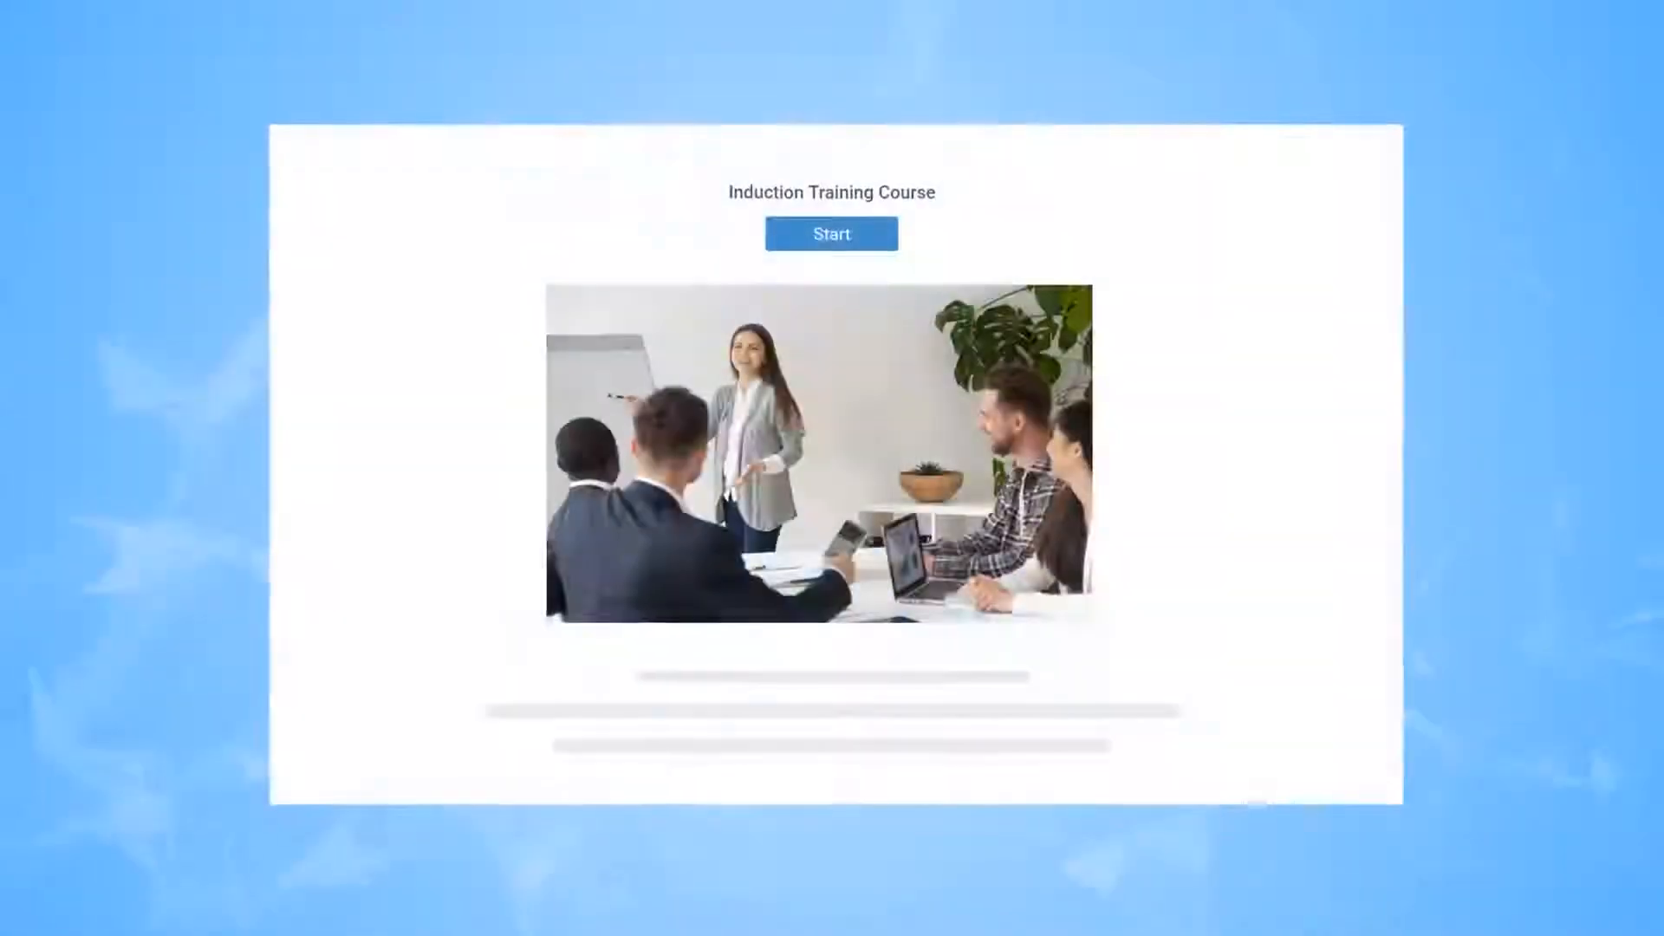
Open the ten-question Recruitment Quiz start page from the Induction Training Course
{"action": "left_click", "coordinate": [831, 233]}
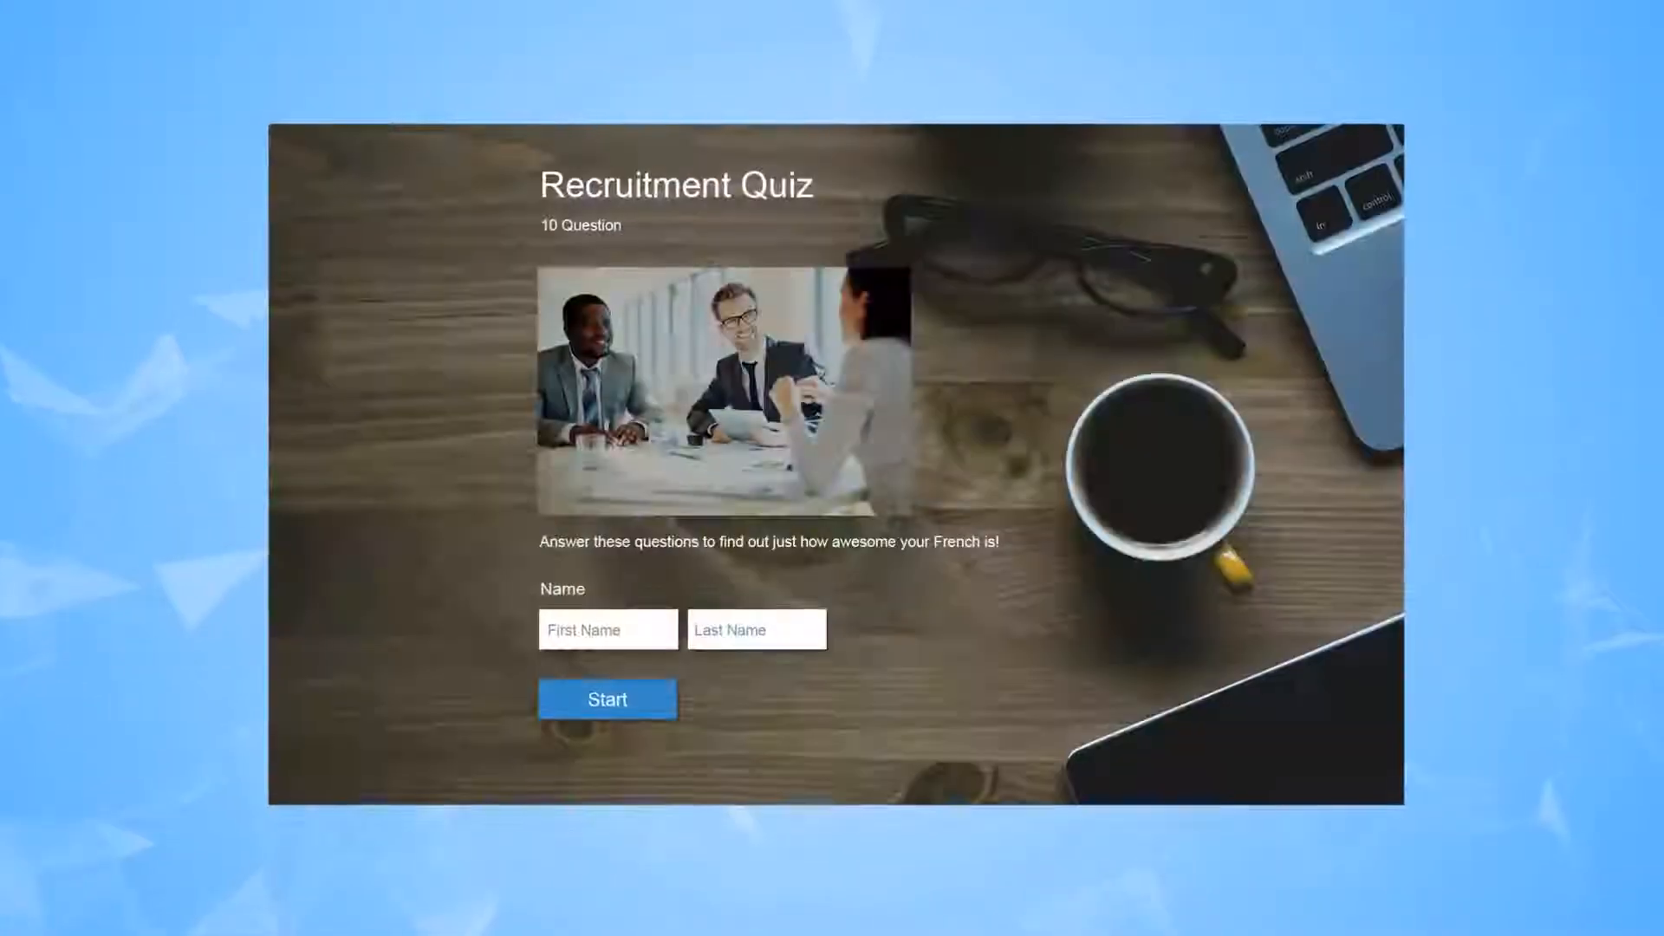